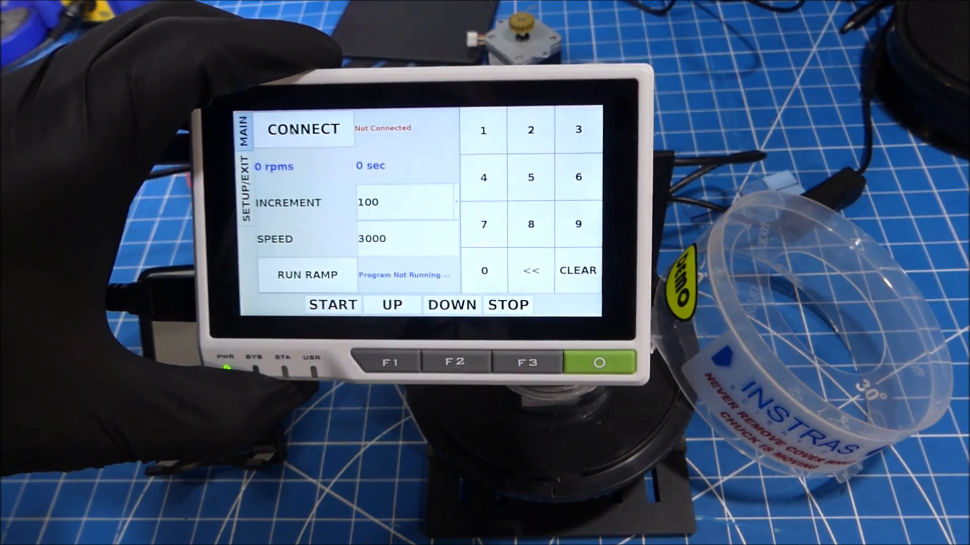
Step: Switch to the setup page showing clockwise rotation and the 650 and 3200 rpm ramp steps
left_click(243, 192)
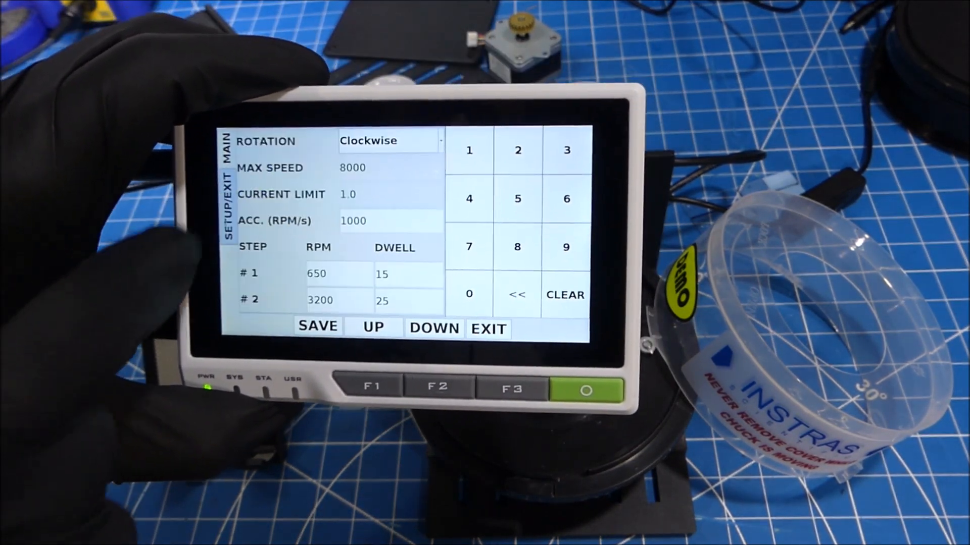